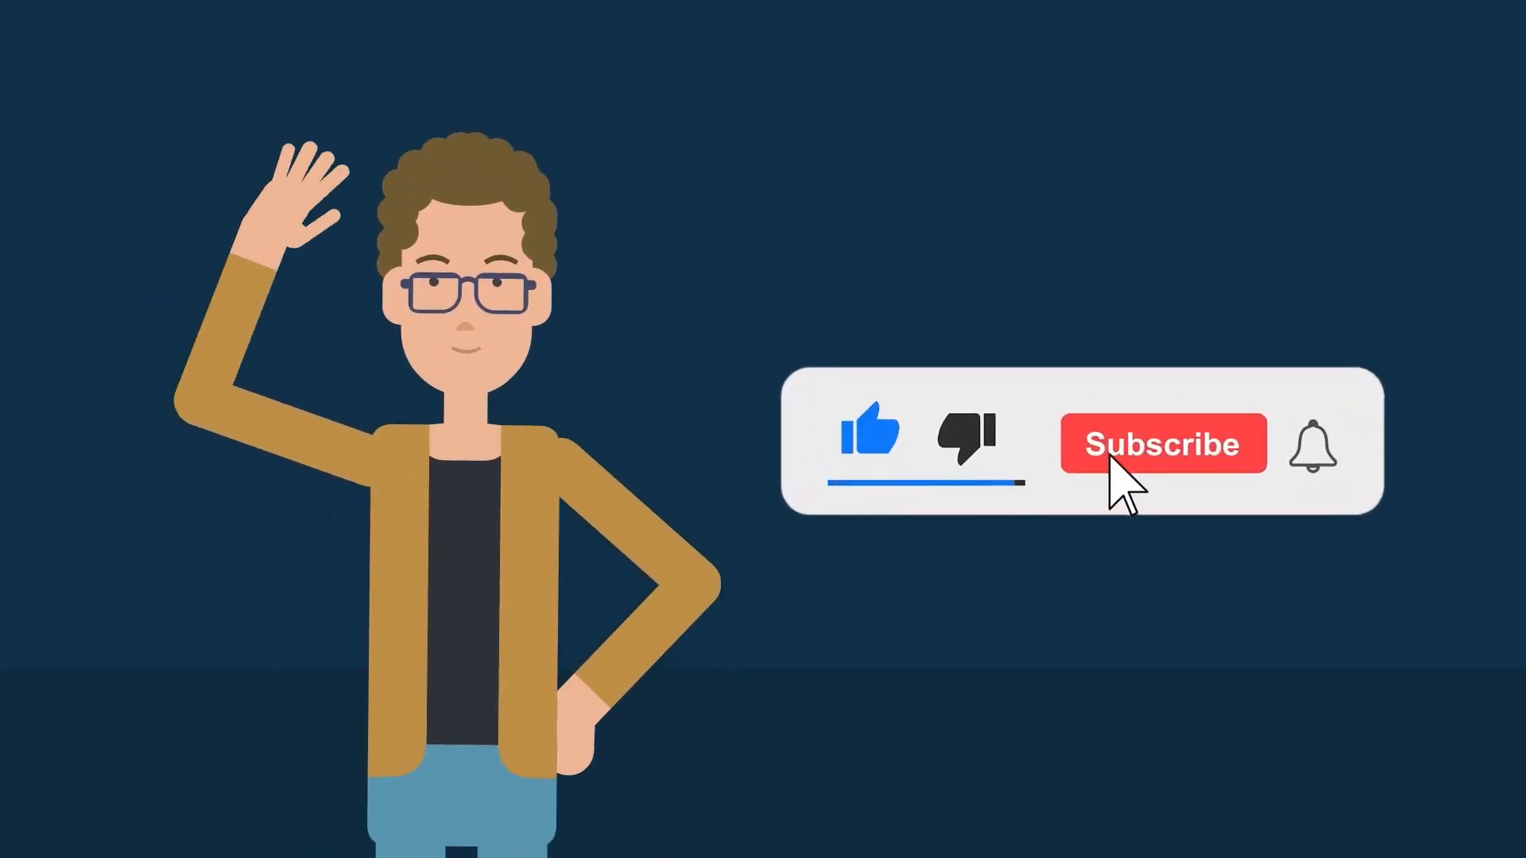
click(1161, 443)
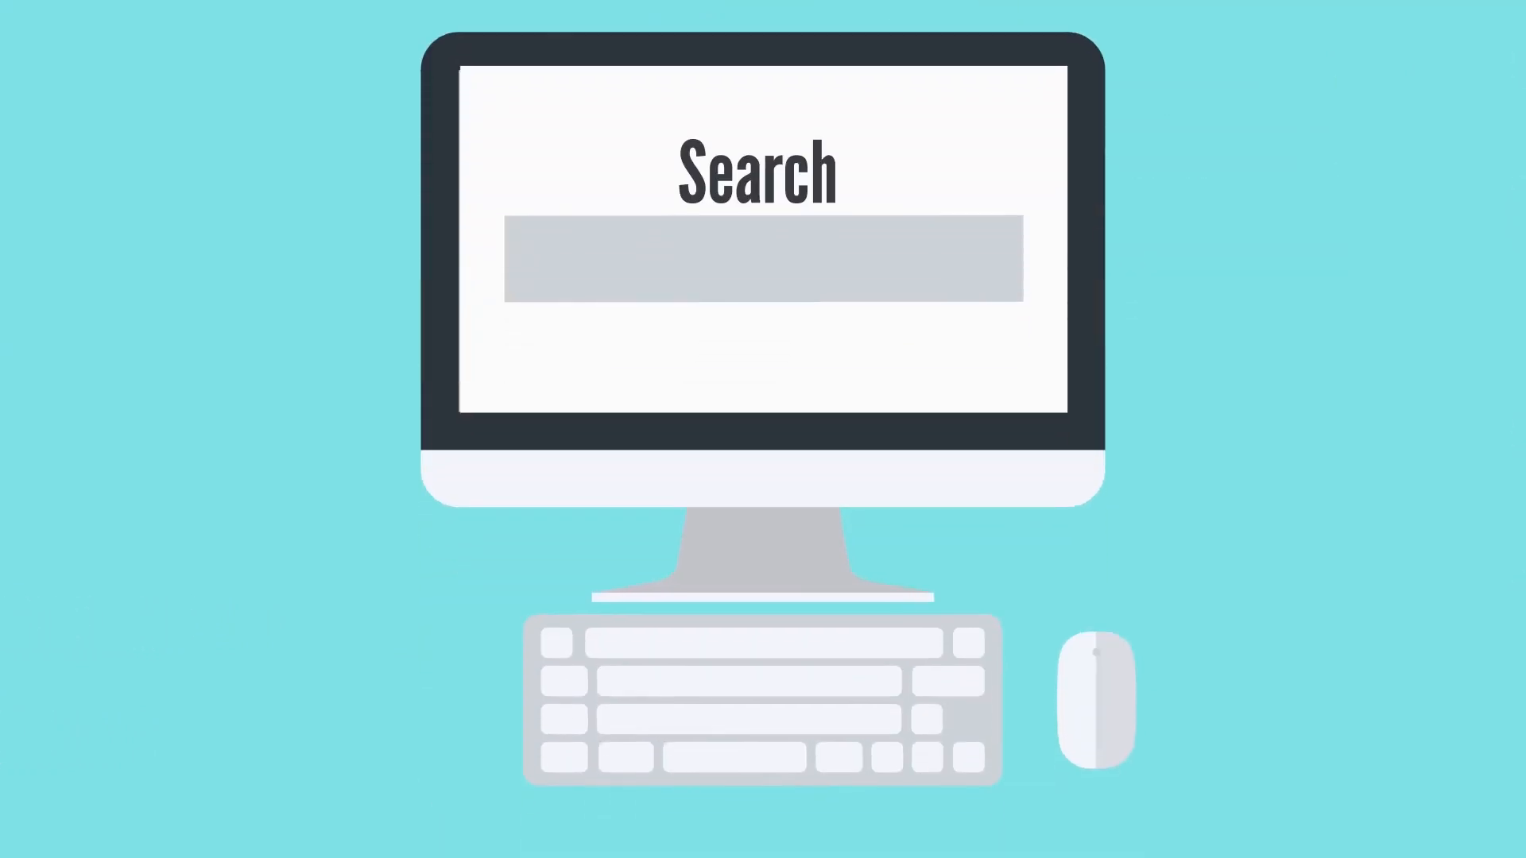
text(How to make an AOP)
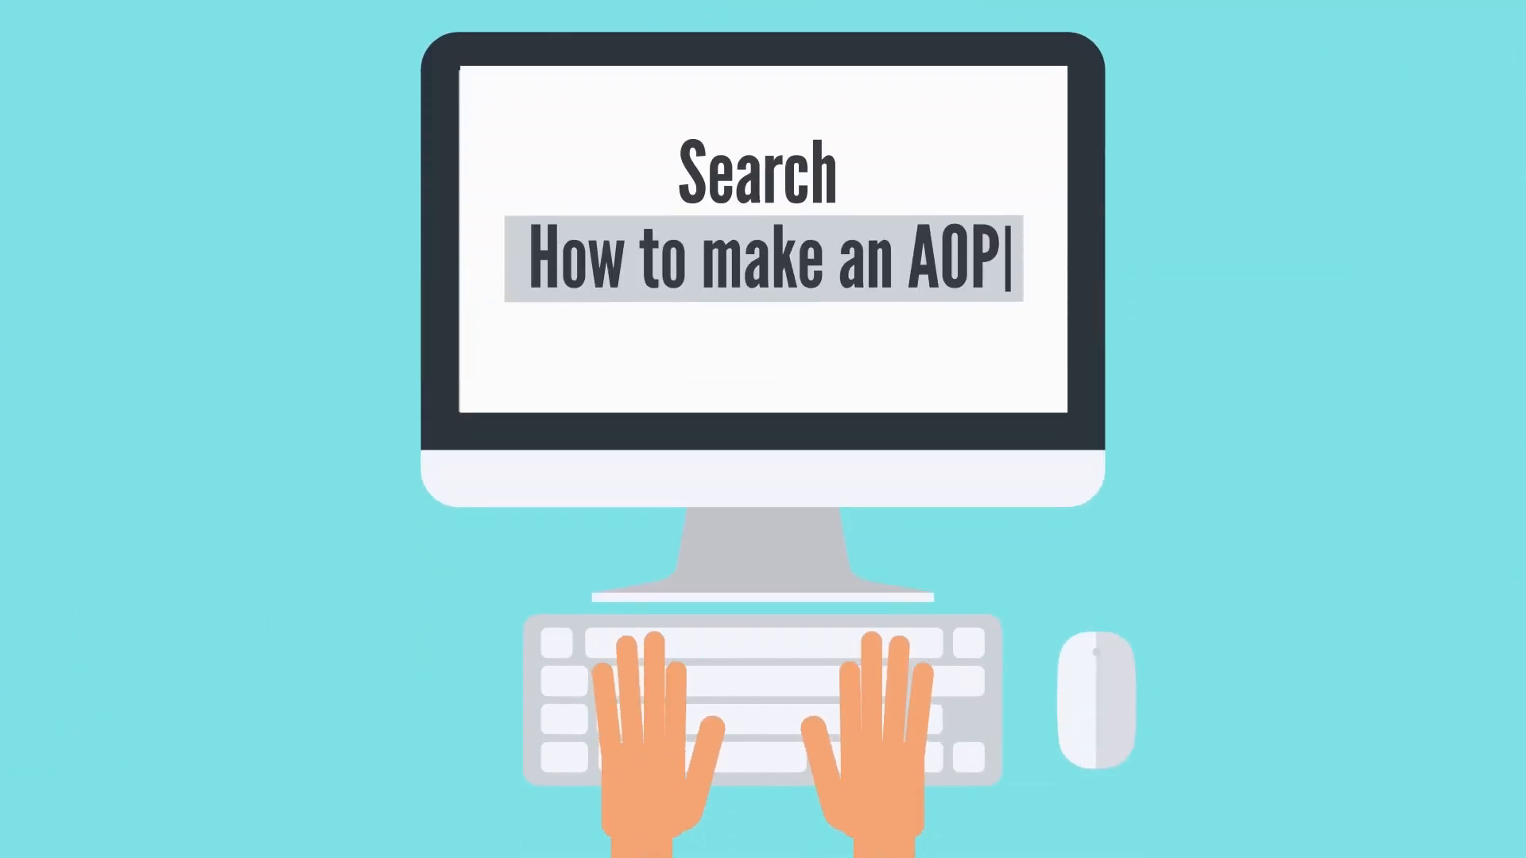